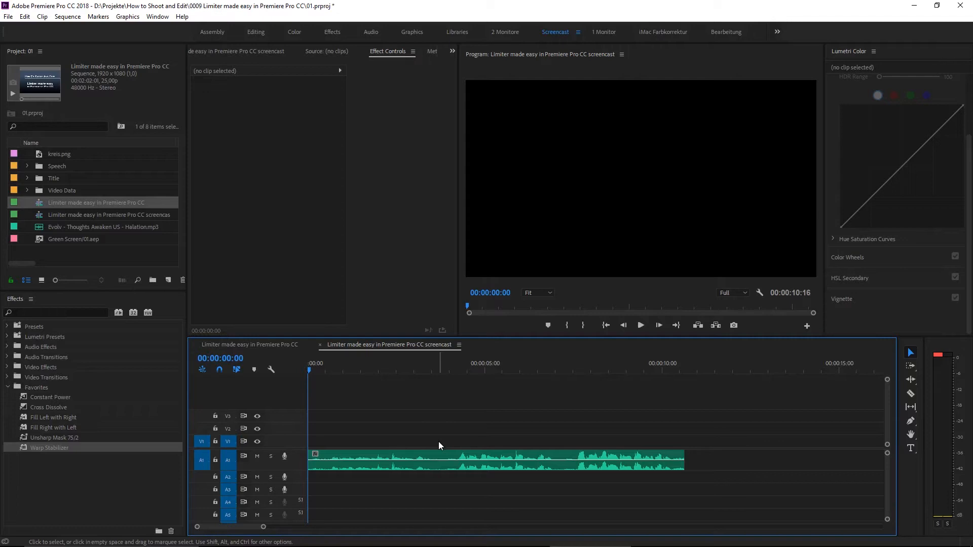
- Set the voice clip's audio gain to 12 dB through the Audio Gain dialog
right_click(423, 461)
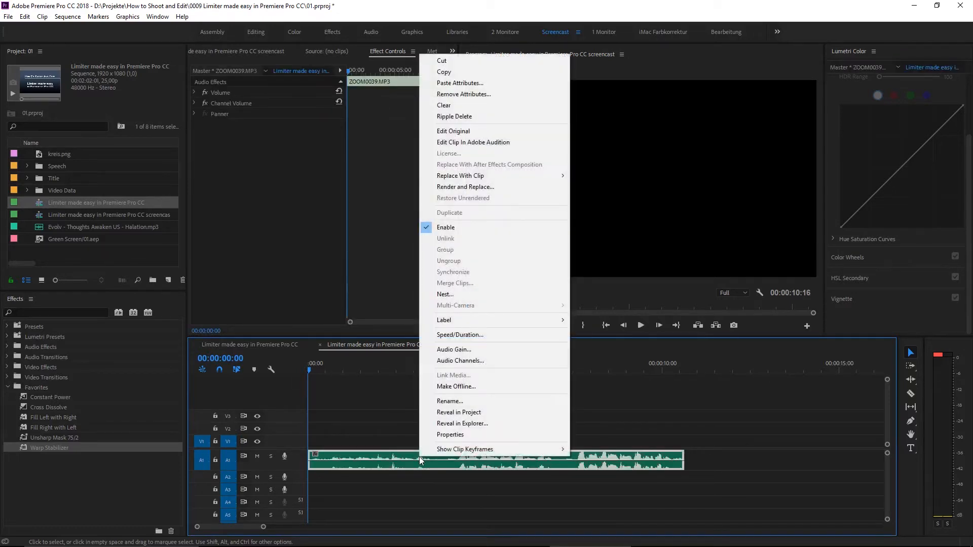
click(453, 349)
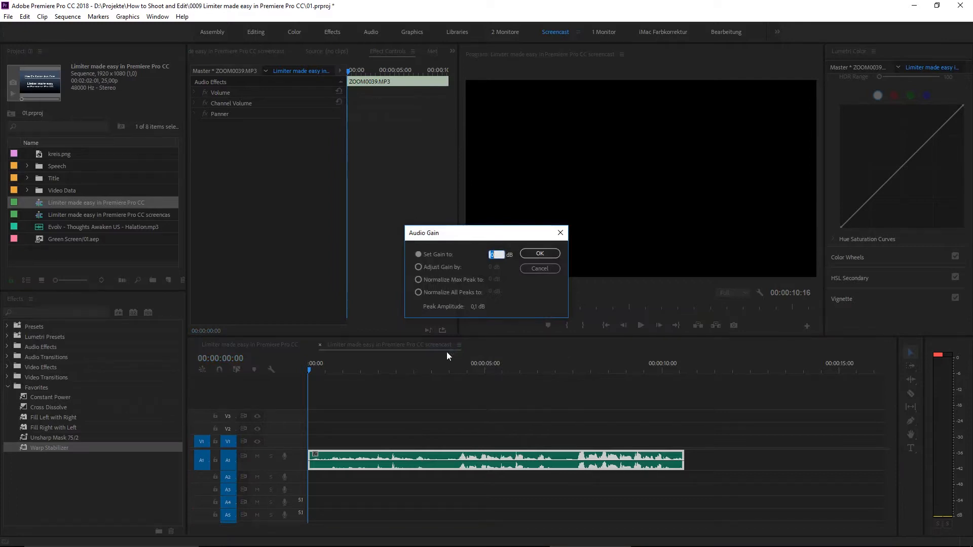
text(12)
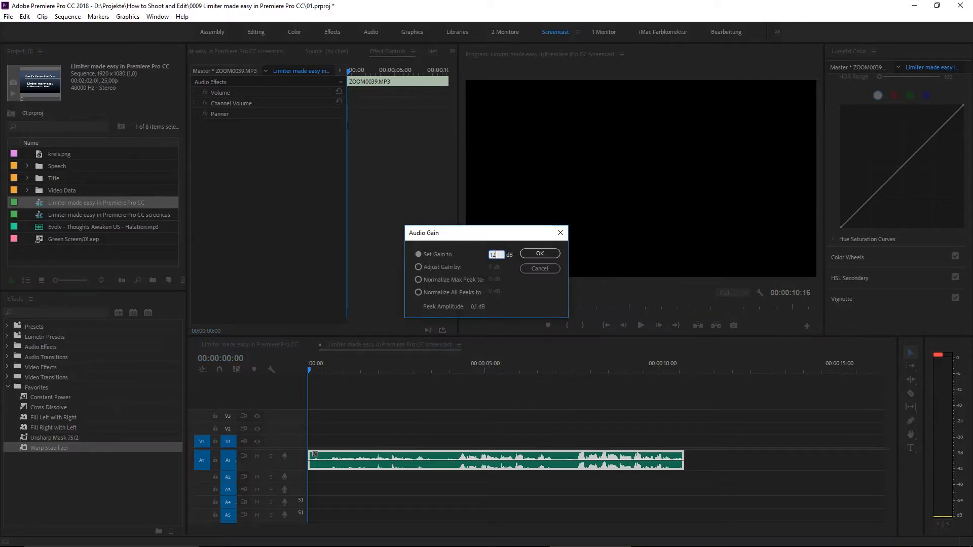
click(538, 254)
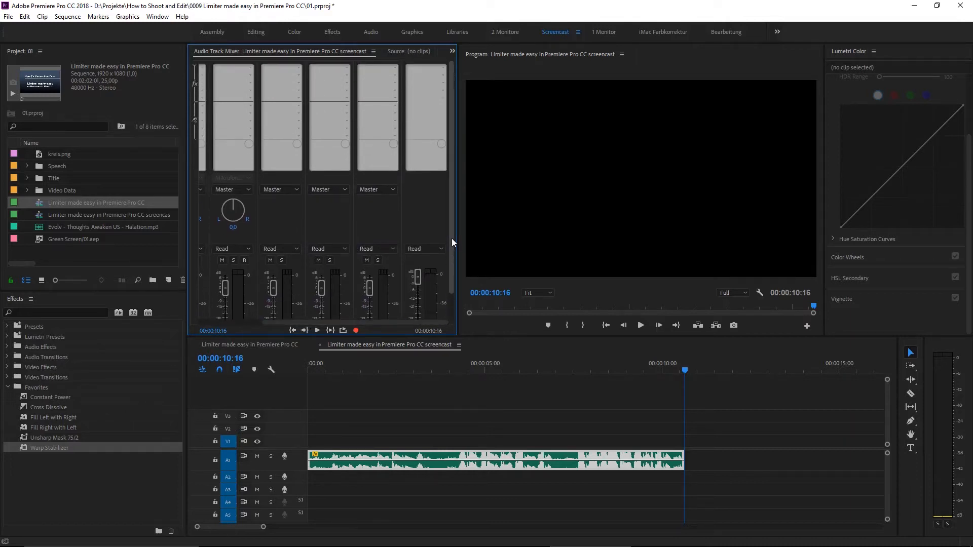
mouse_move(443, 68)
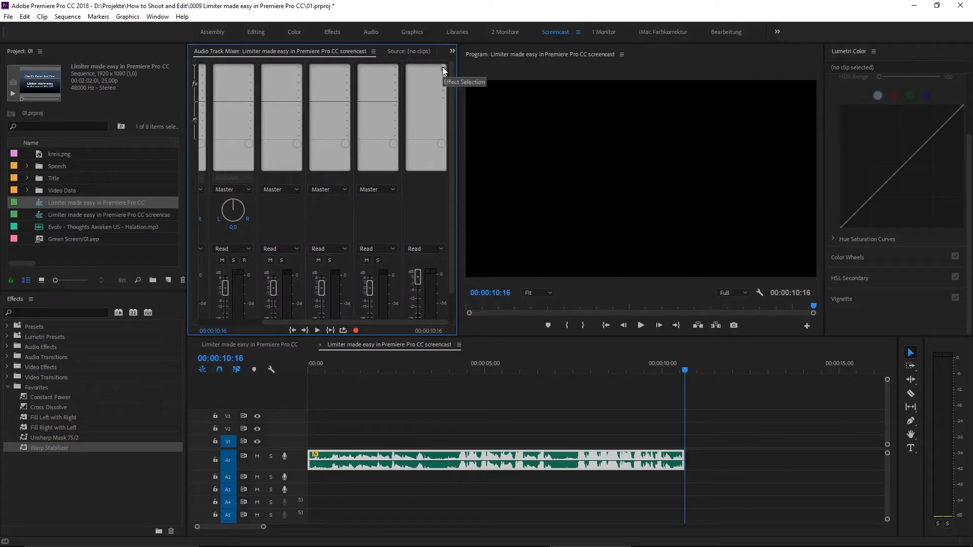
- Insert Amplitude and Compression > Dynamics into the Master track's first effect slot
click(442, 69)
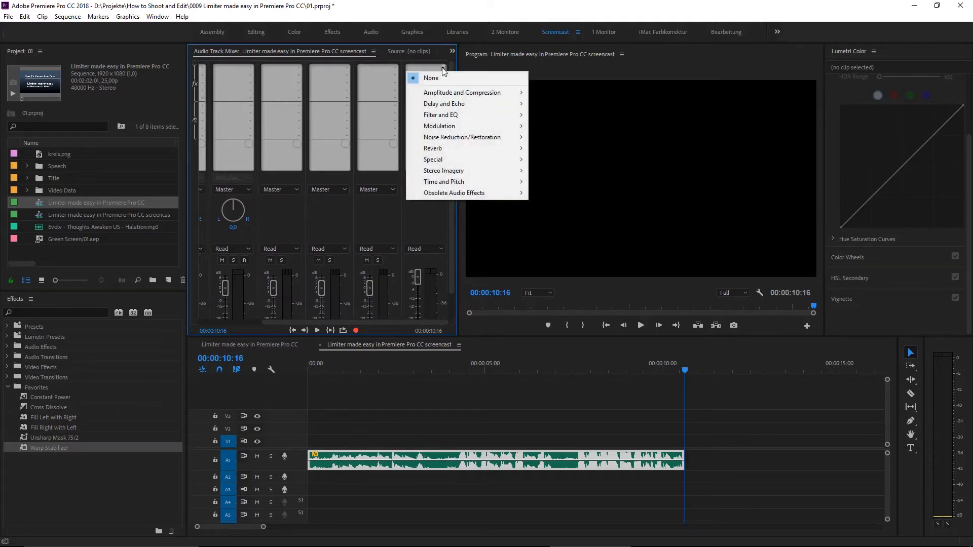
mouse_move(462, 92)
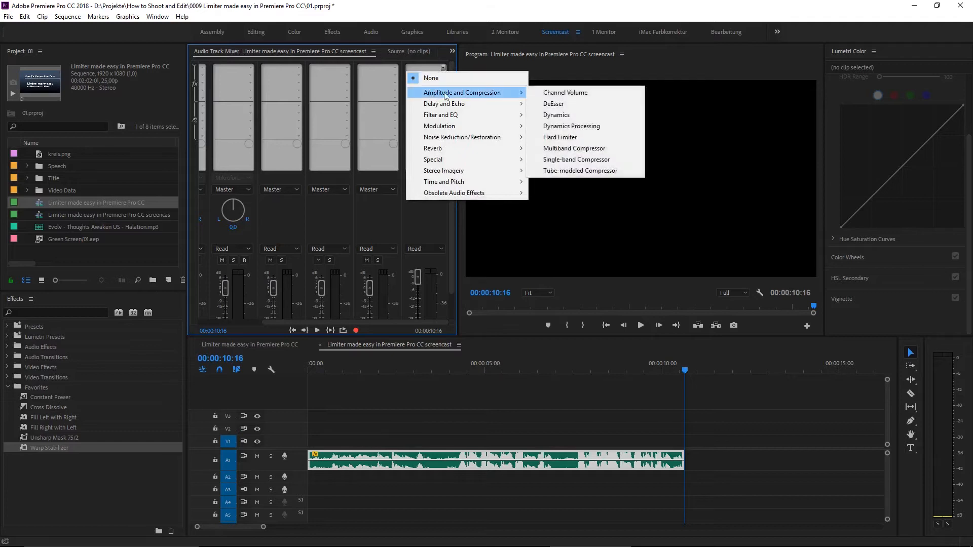
click(556, 115)
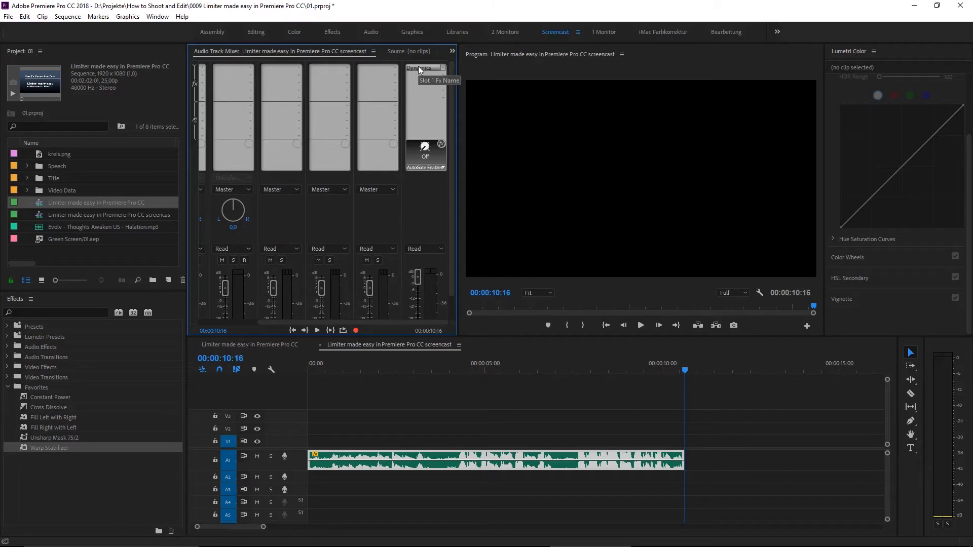
click(426, 68)
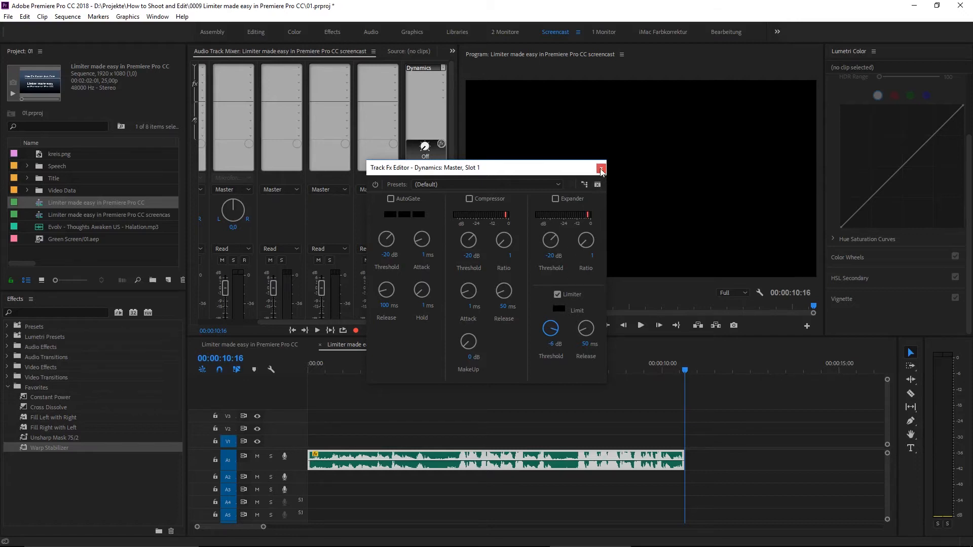
- Close the Dynamics editor, keeping the Limiter at -6 dB threshold
click(600, 169)
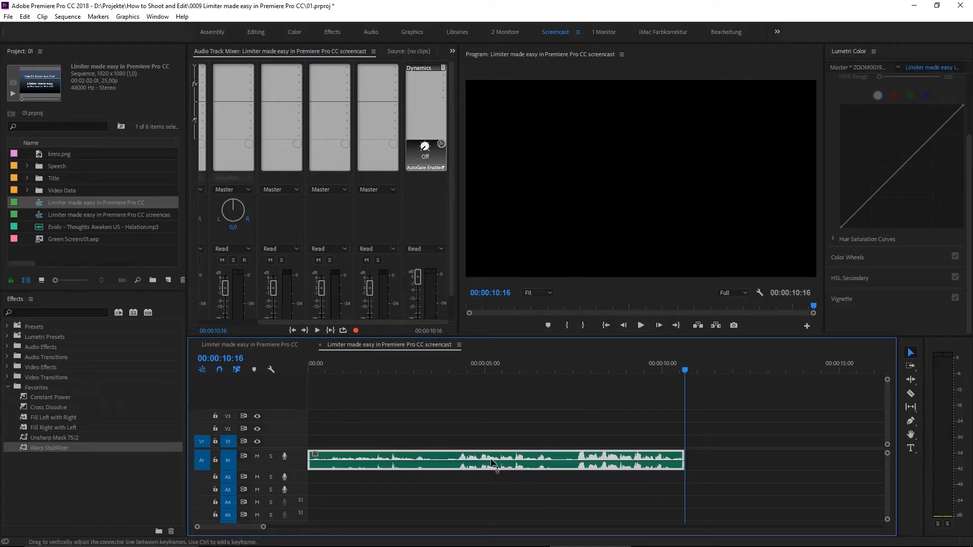
- Reapply the clip's Audio Gain at 12 dB, enlarging its waveform
right_click(493, 462)
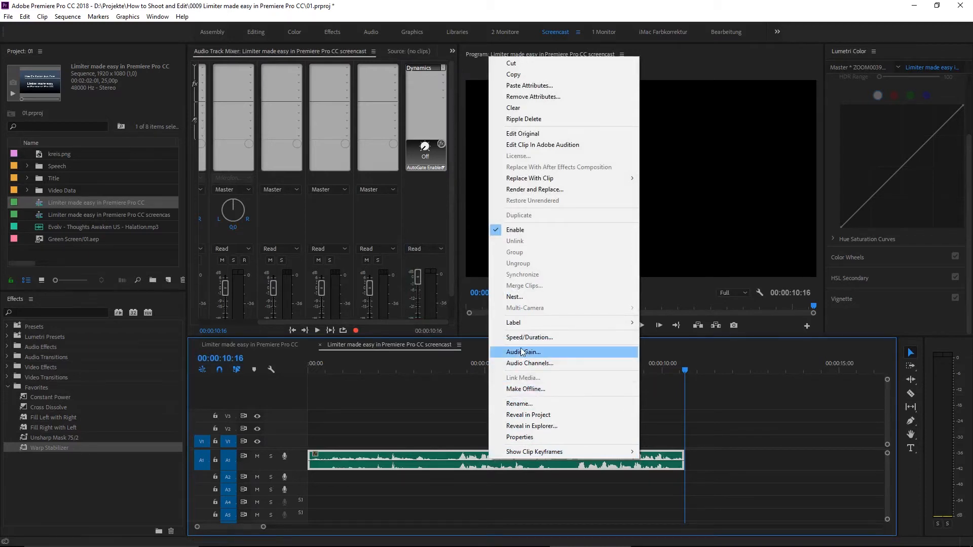
click(523, 352)
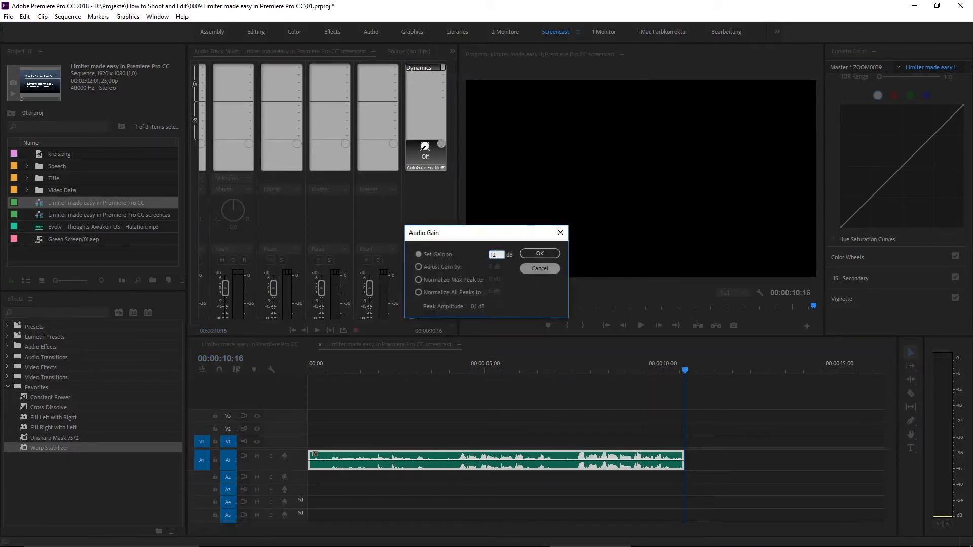
click(539, 254)
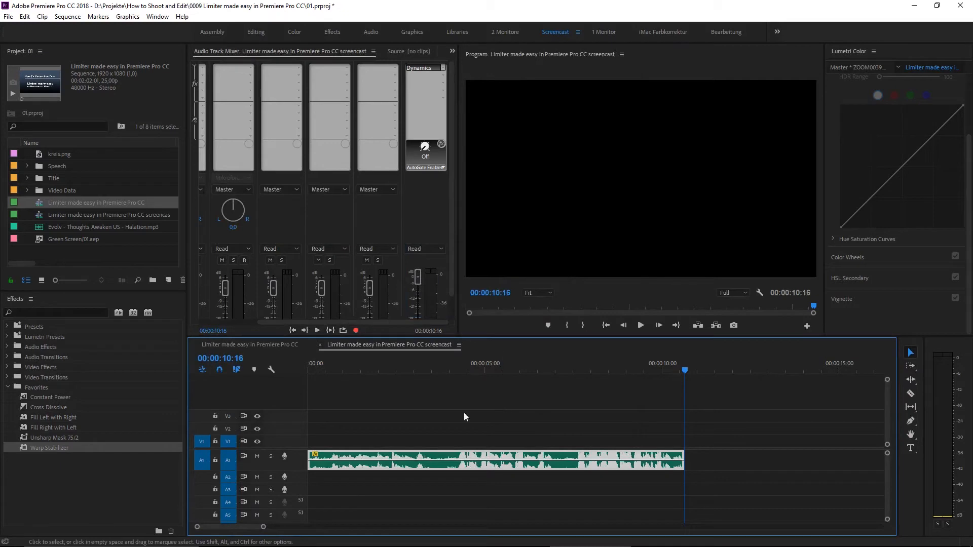